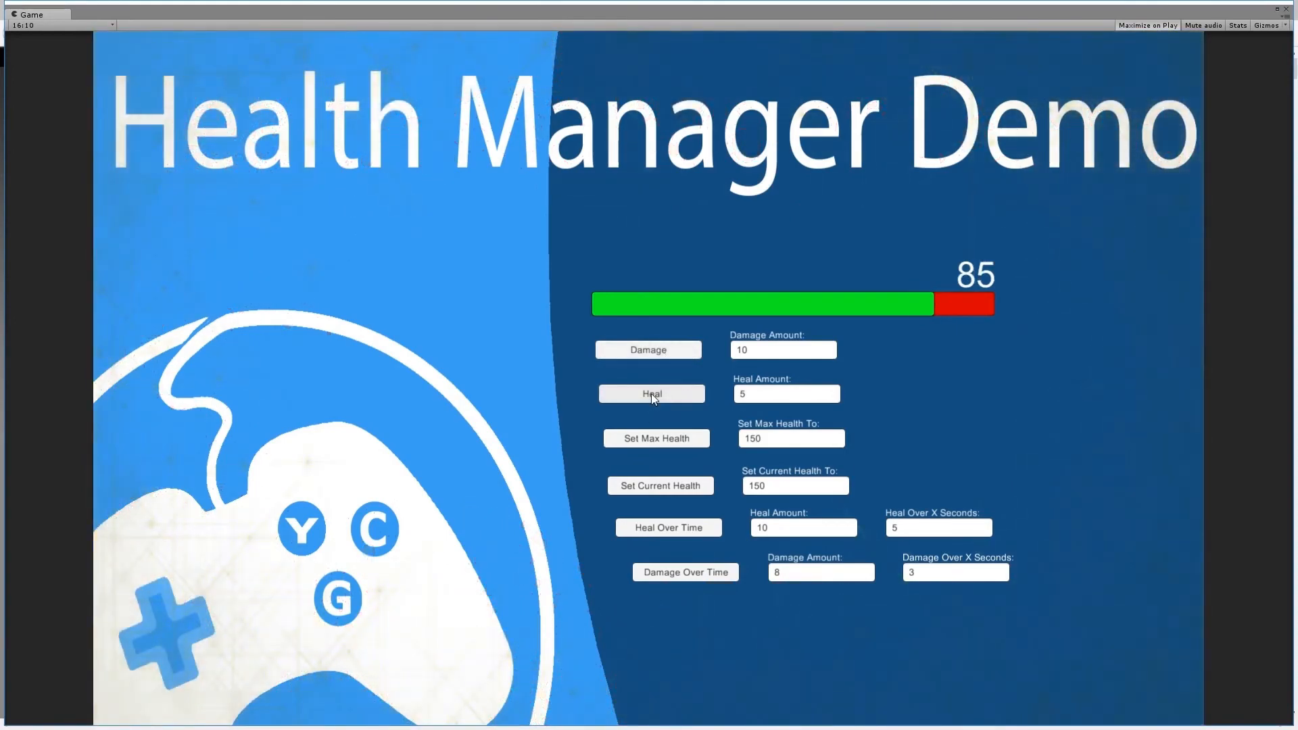
Heal to 100, damage for the blood splatter, then heal back to full 100 health
click(652, 393)
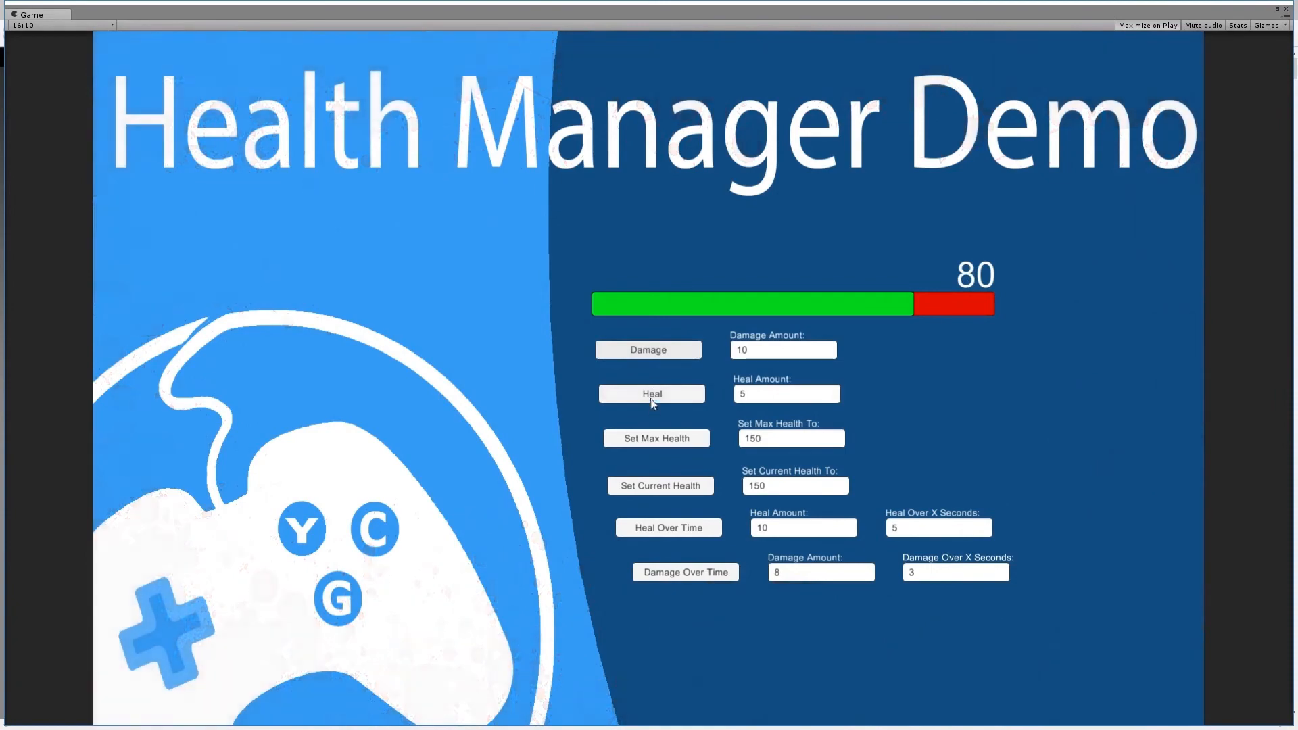
click(652, 393)
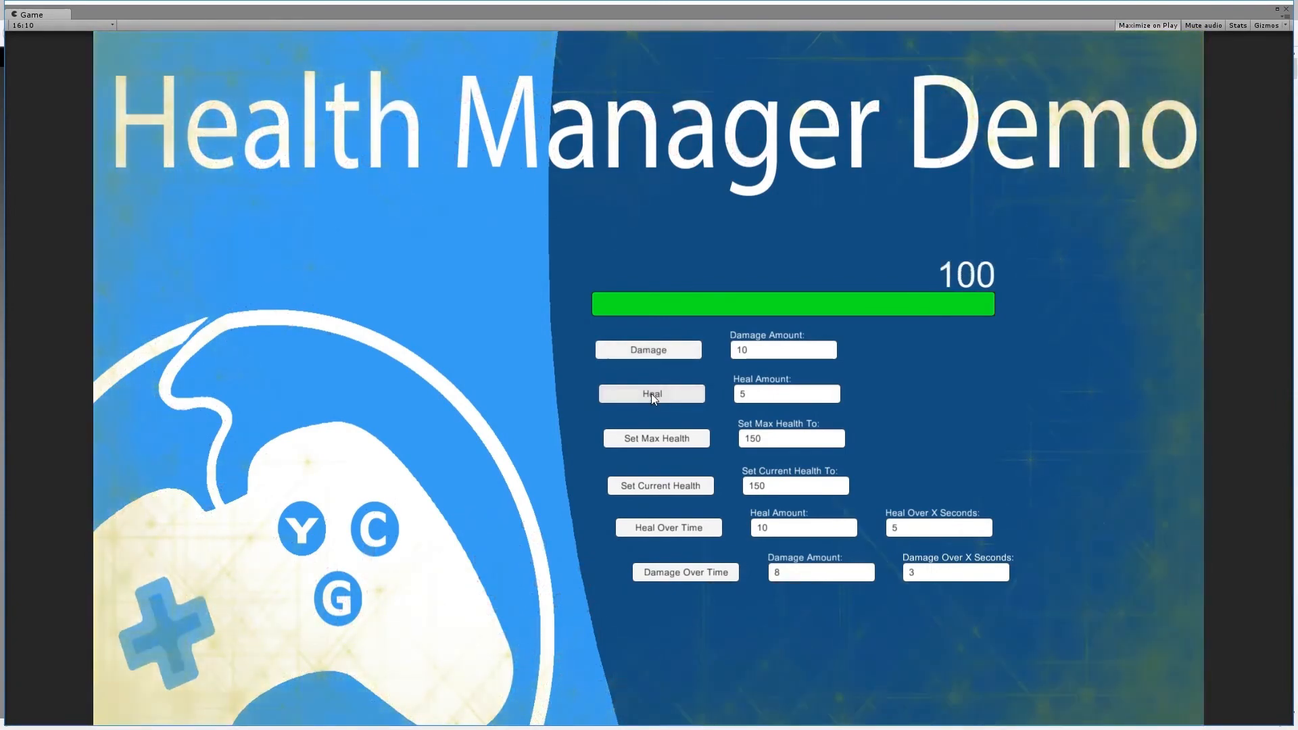
click(648, 350)
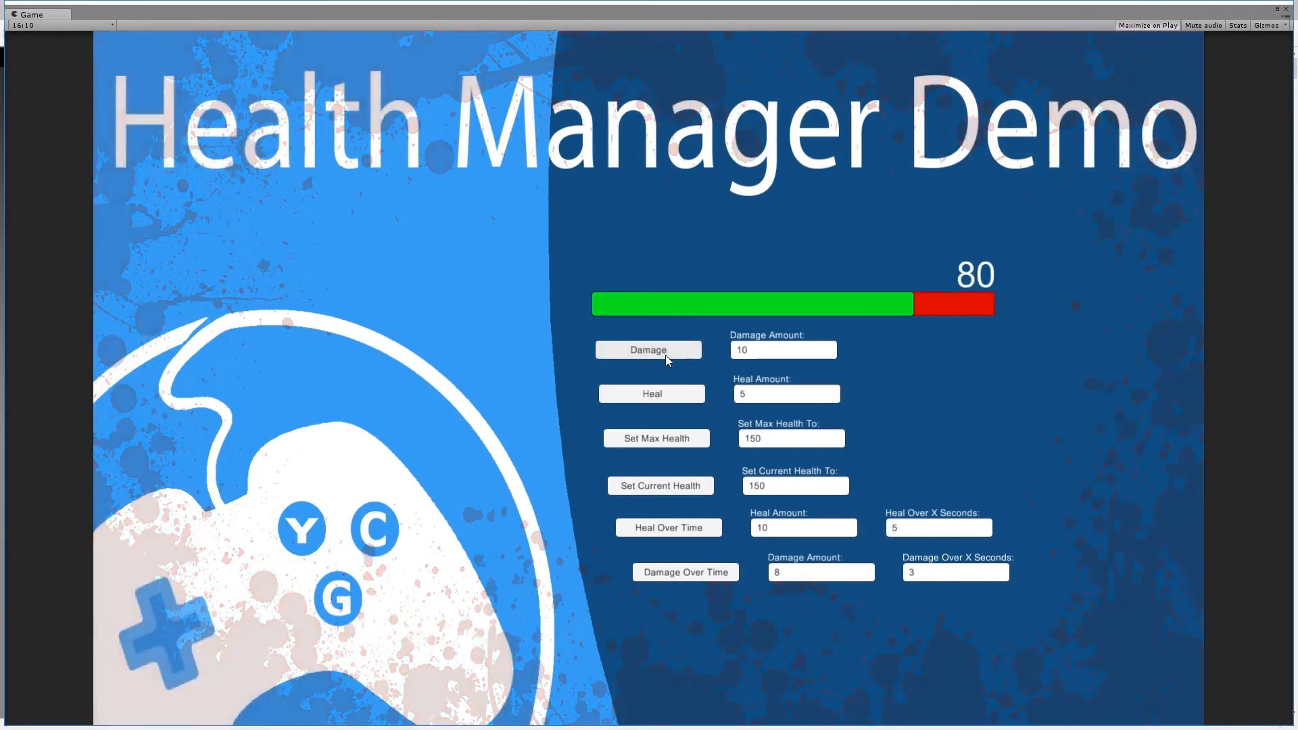
click(650, 393)
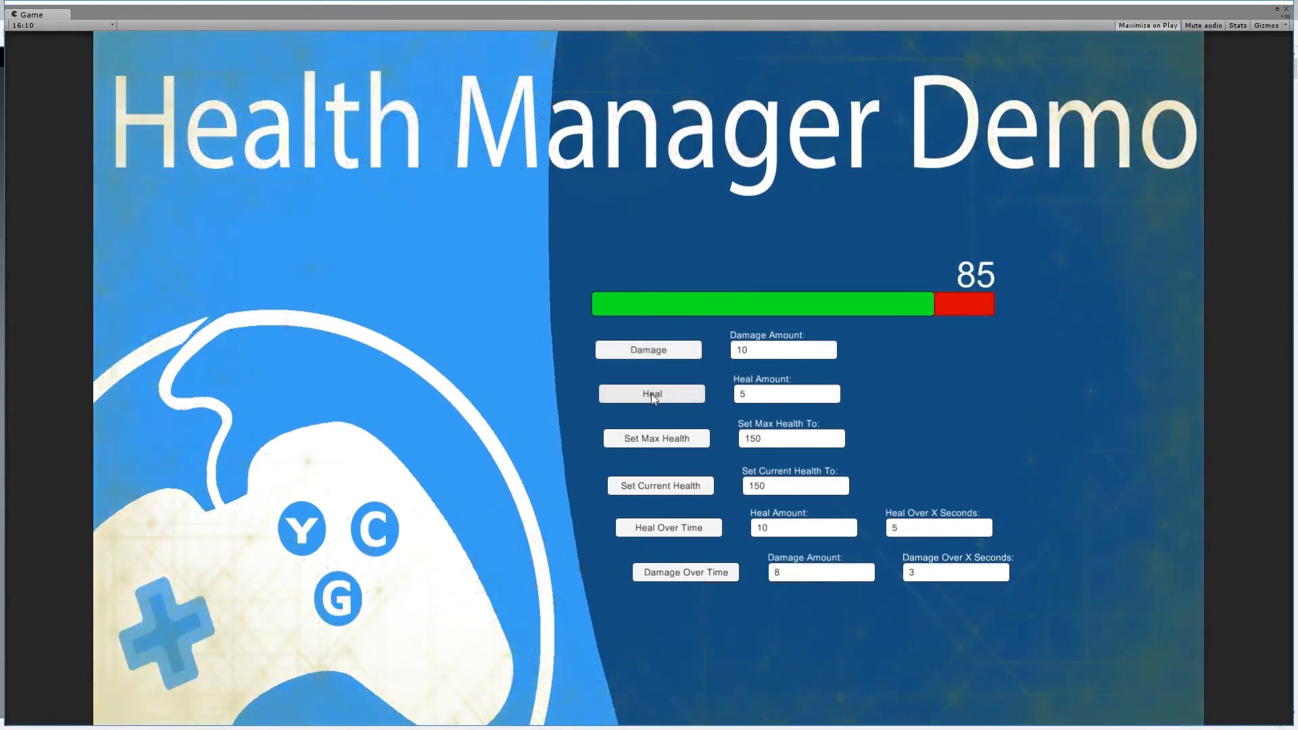
click(652, 393)
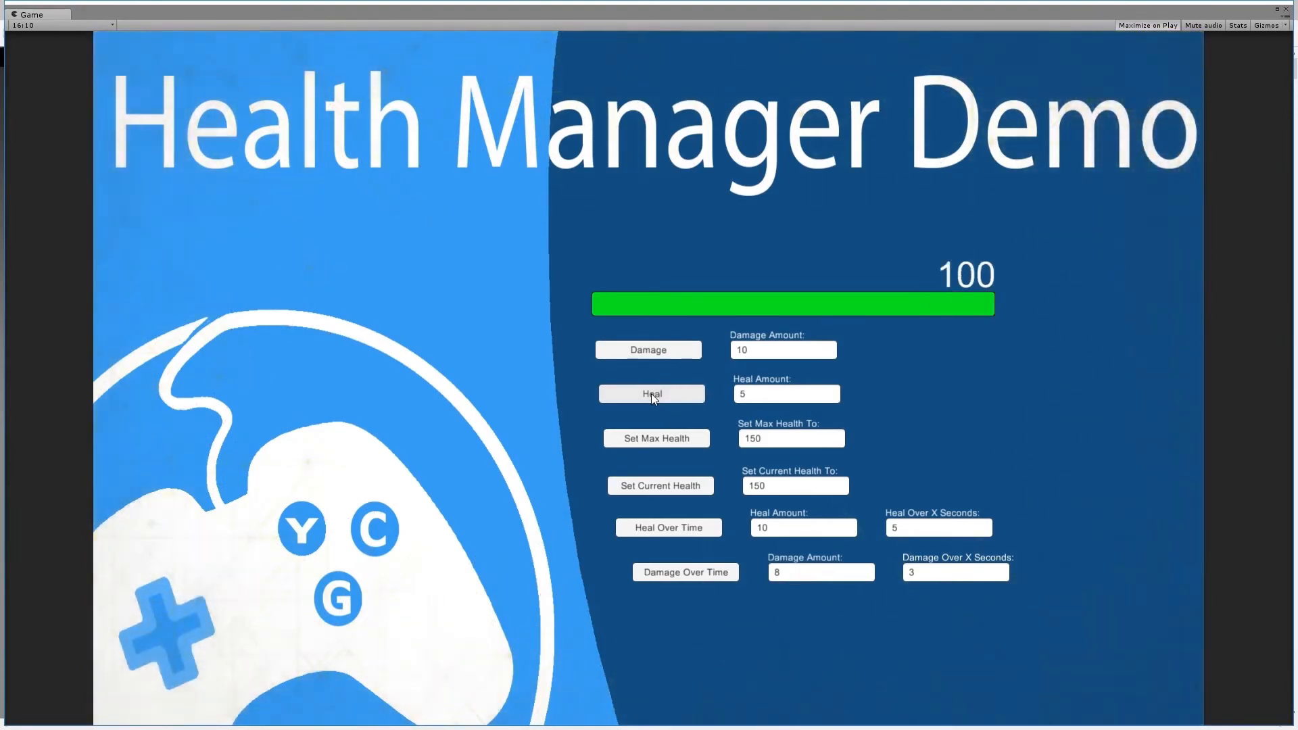